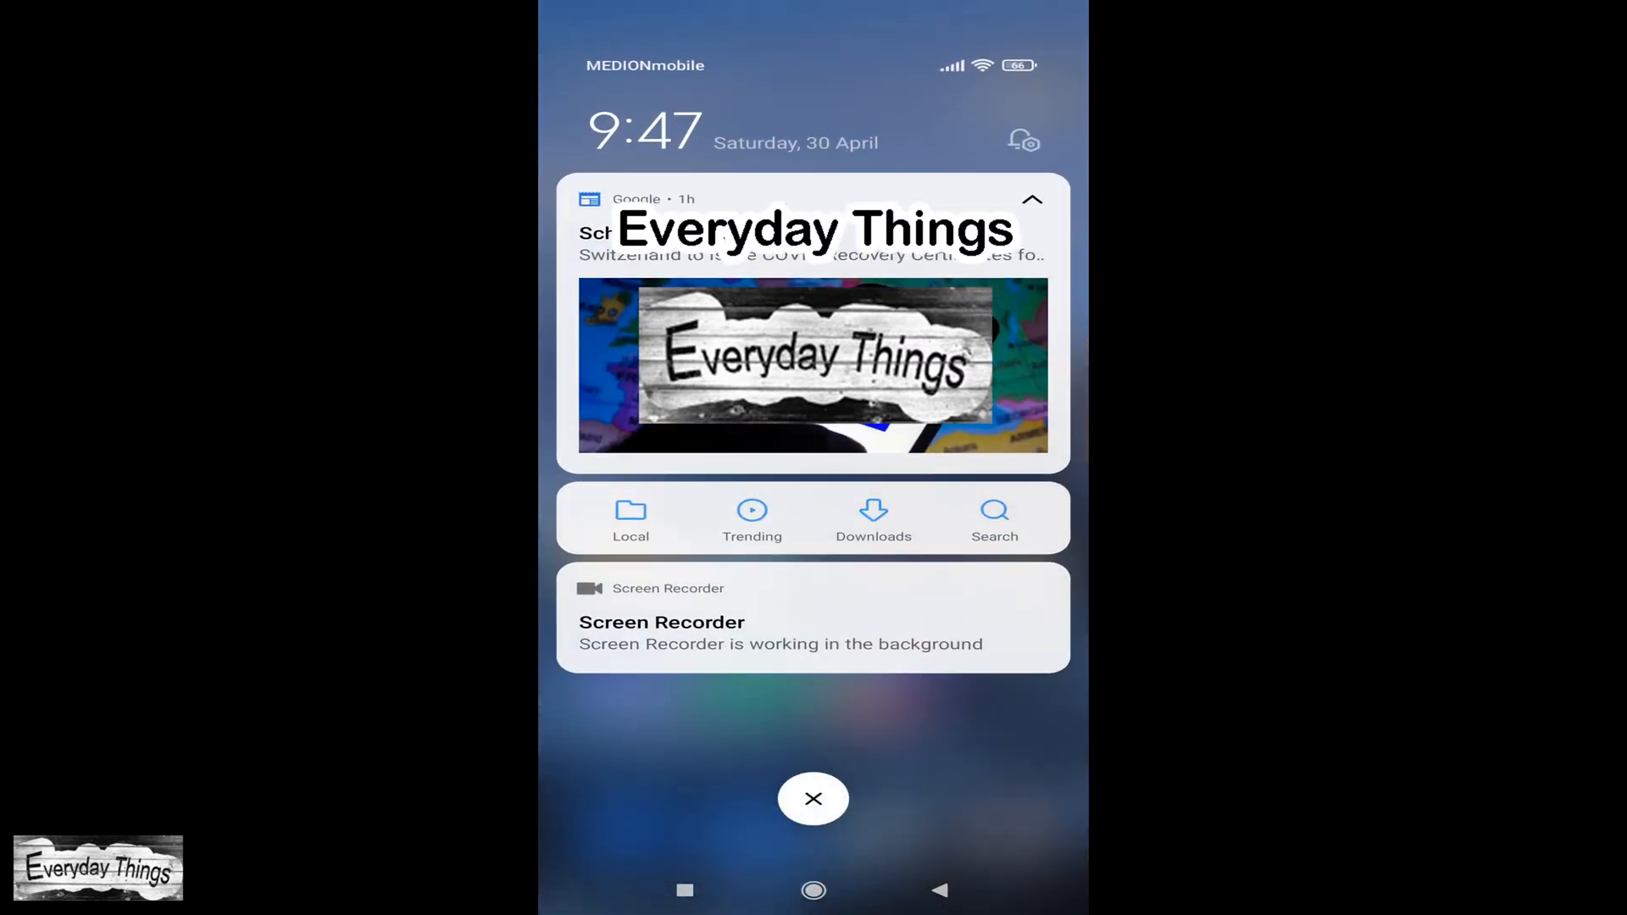
Step: Close the notification shade to return to the home screen
{"action": "left_click", "coordinate": [814, 798]}
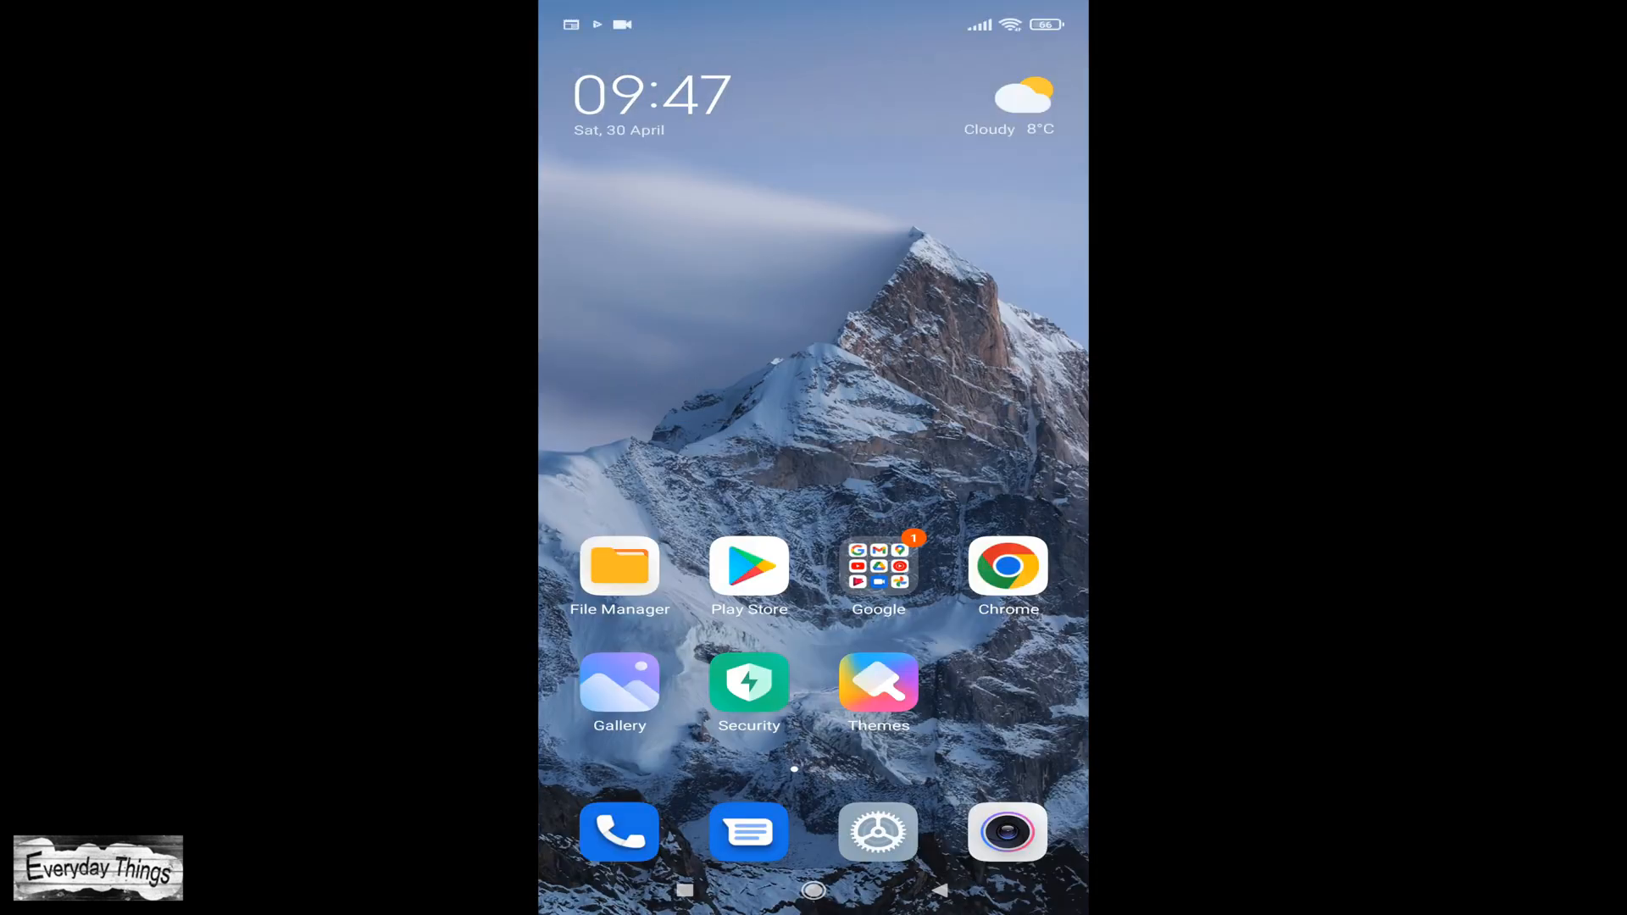
Step: Go from Settings into Notifications & Control centre, reaching the Control centre style page
{"action": "left_click", "coordinate": [878, 830]}
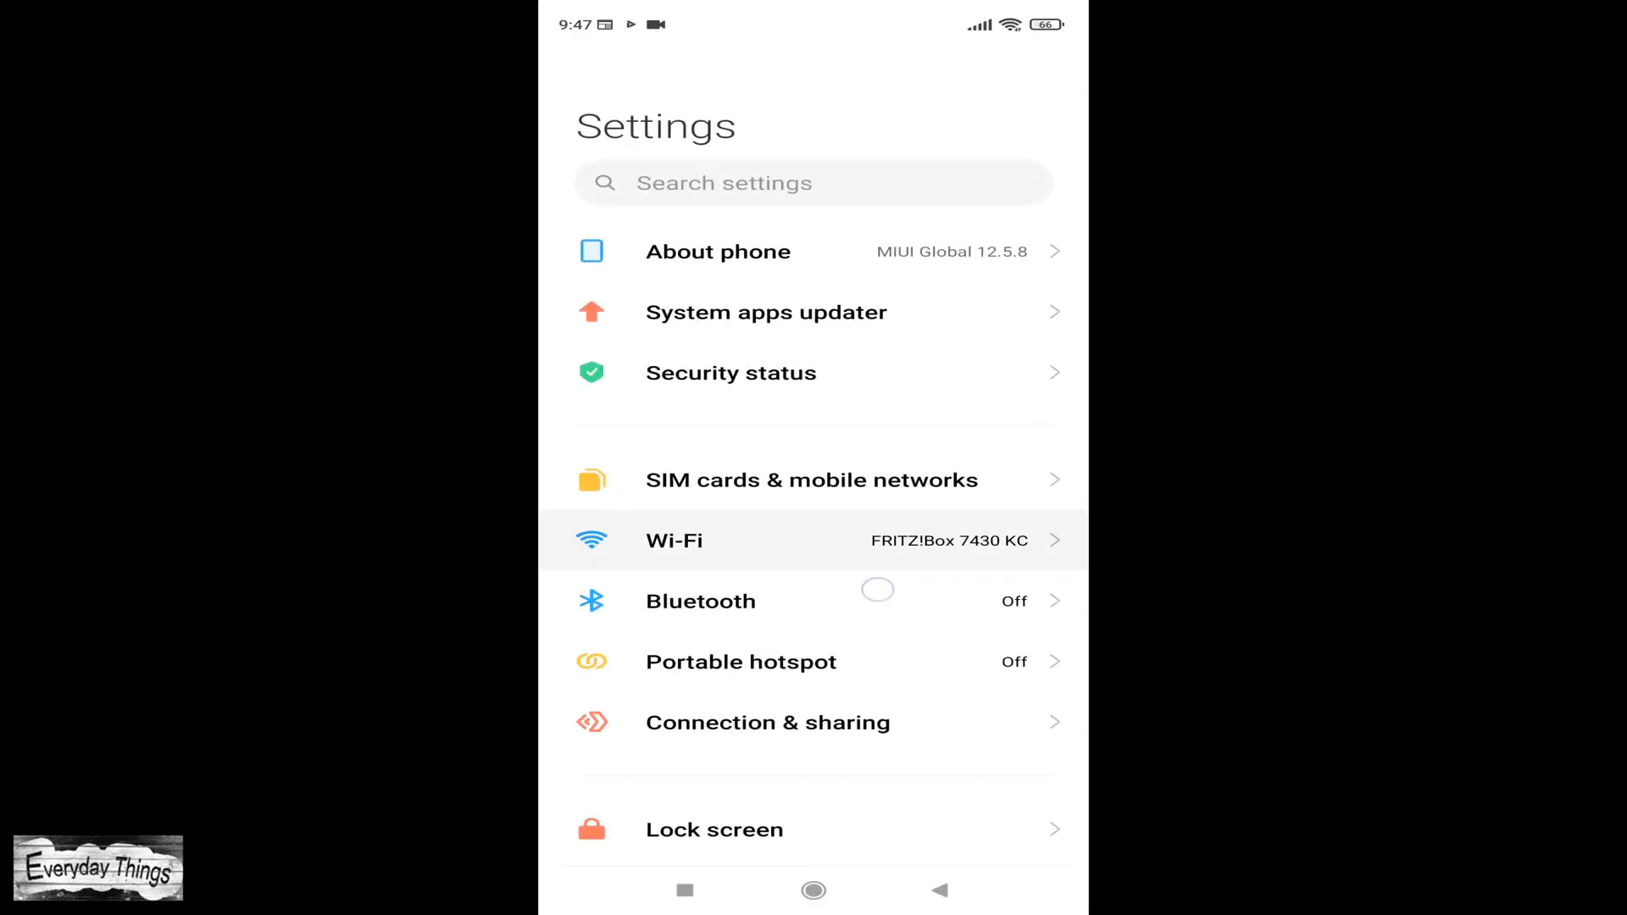
{"action": "scroll", "scroll_direction": "down", "scroll_amount": 3}
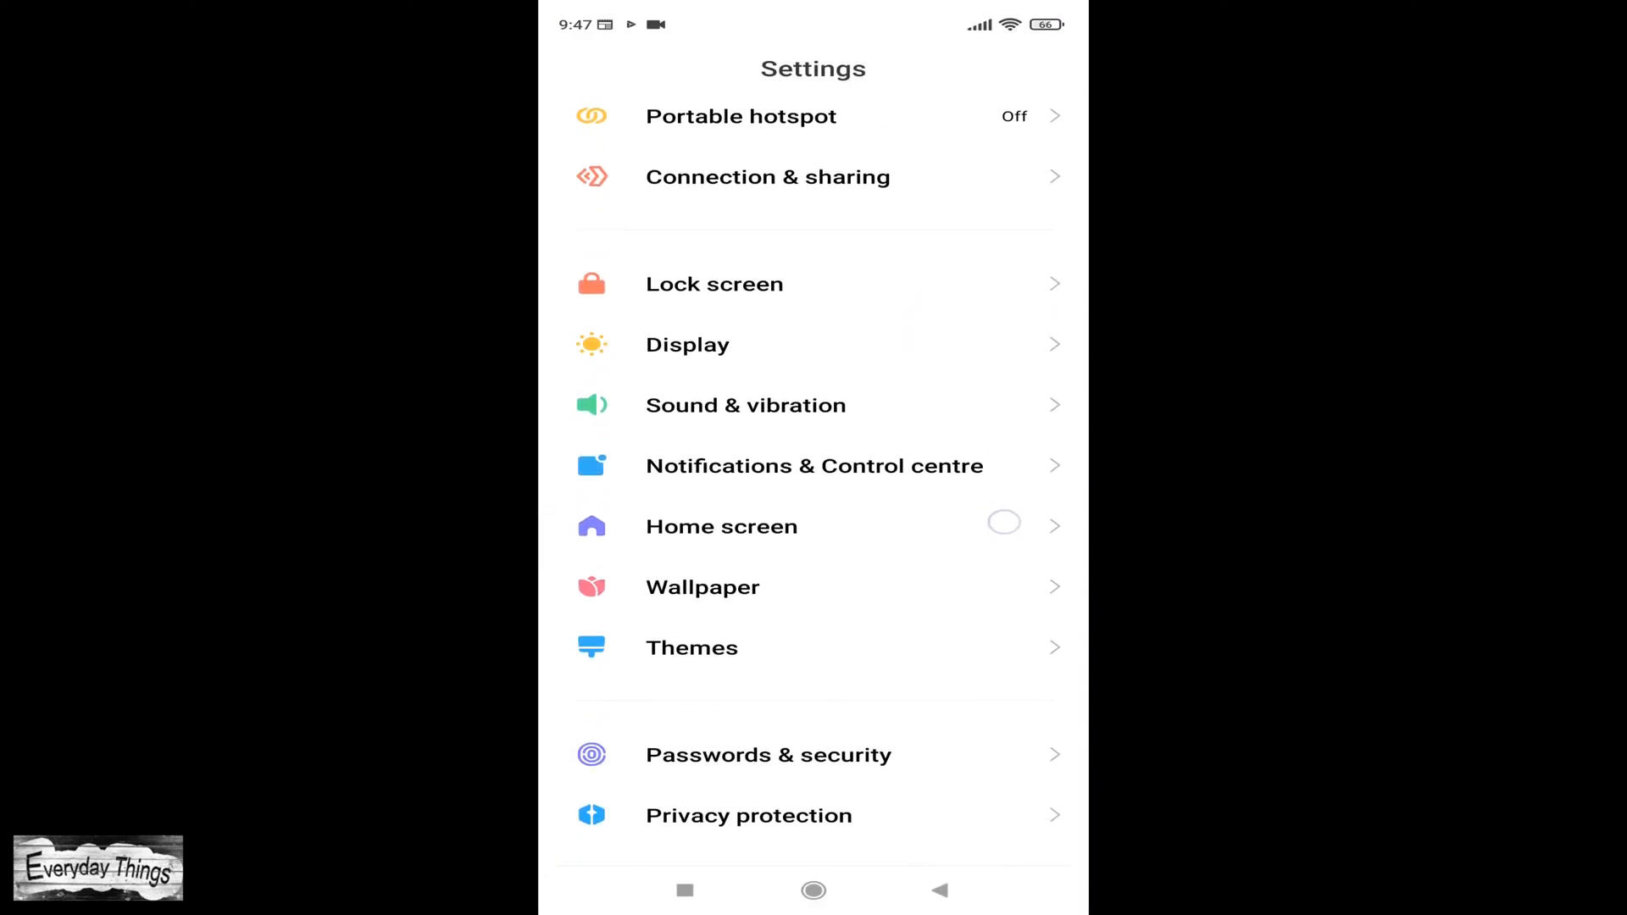
{"action": "scroll", "scroll_direction": "up", "scroll_amount": 3}
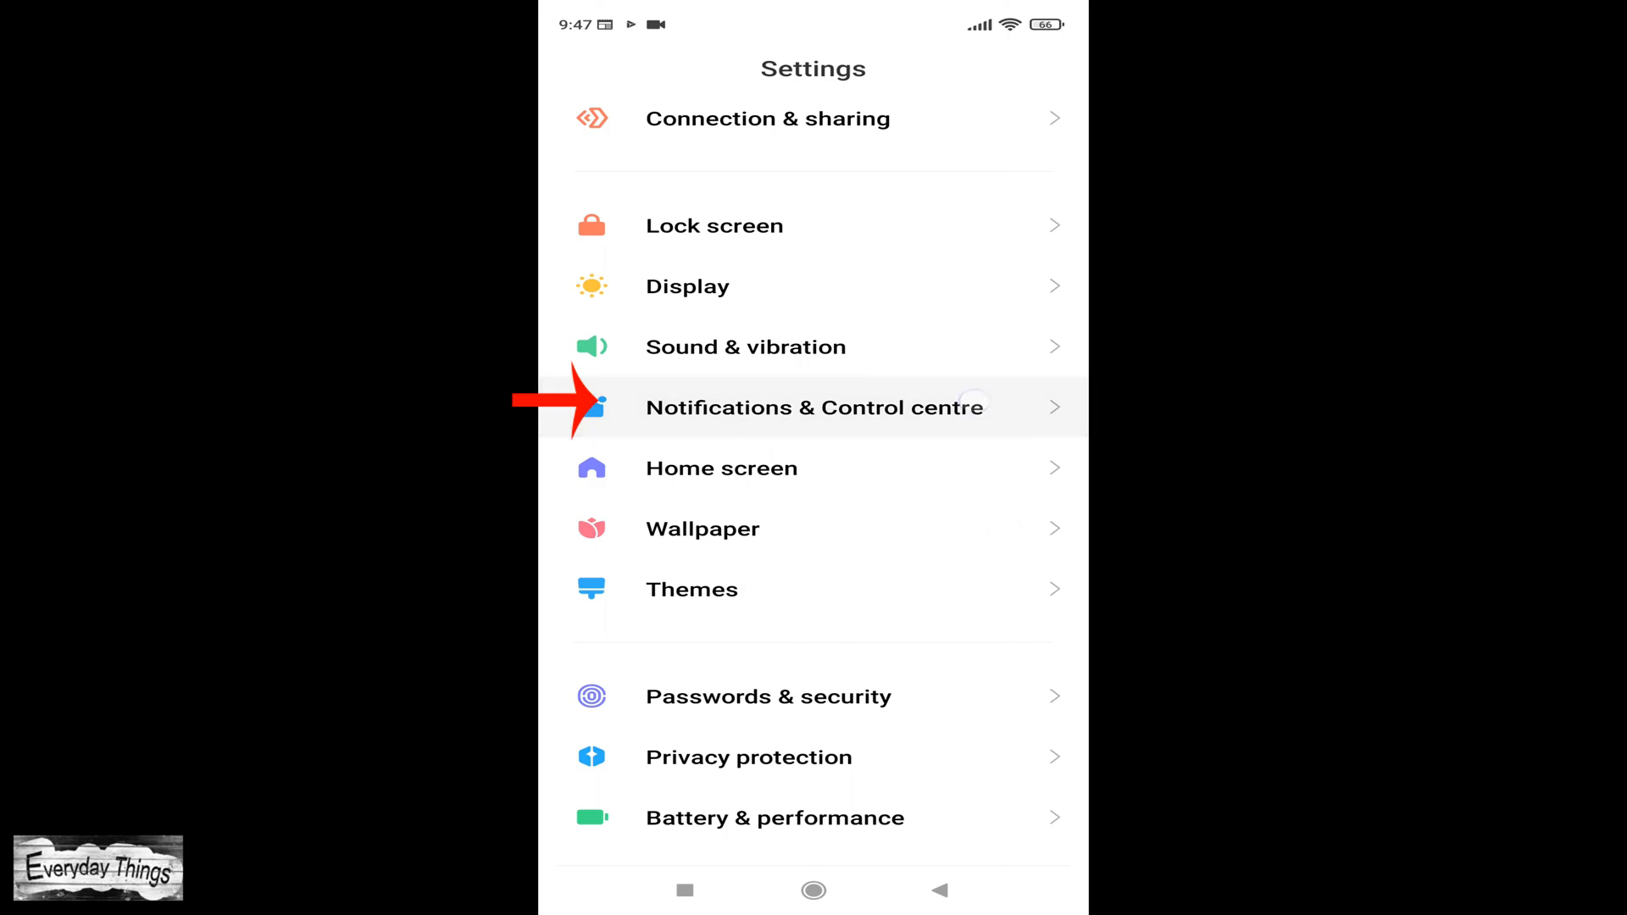
{"action": "left_click", "coordinate": [815, 407]}
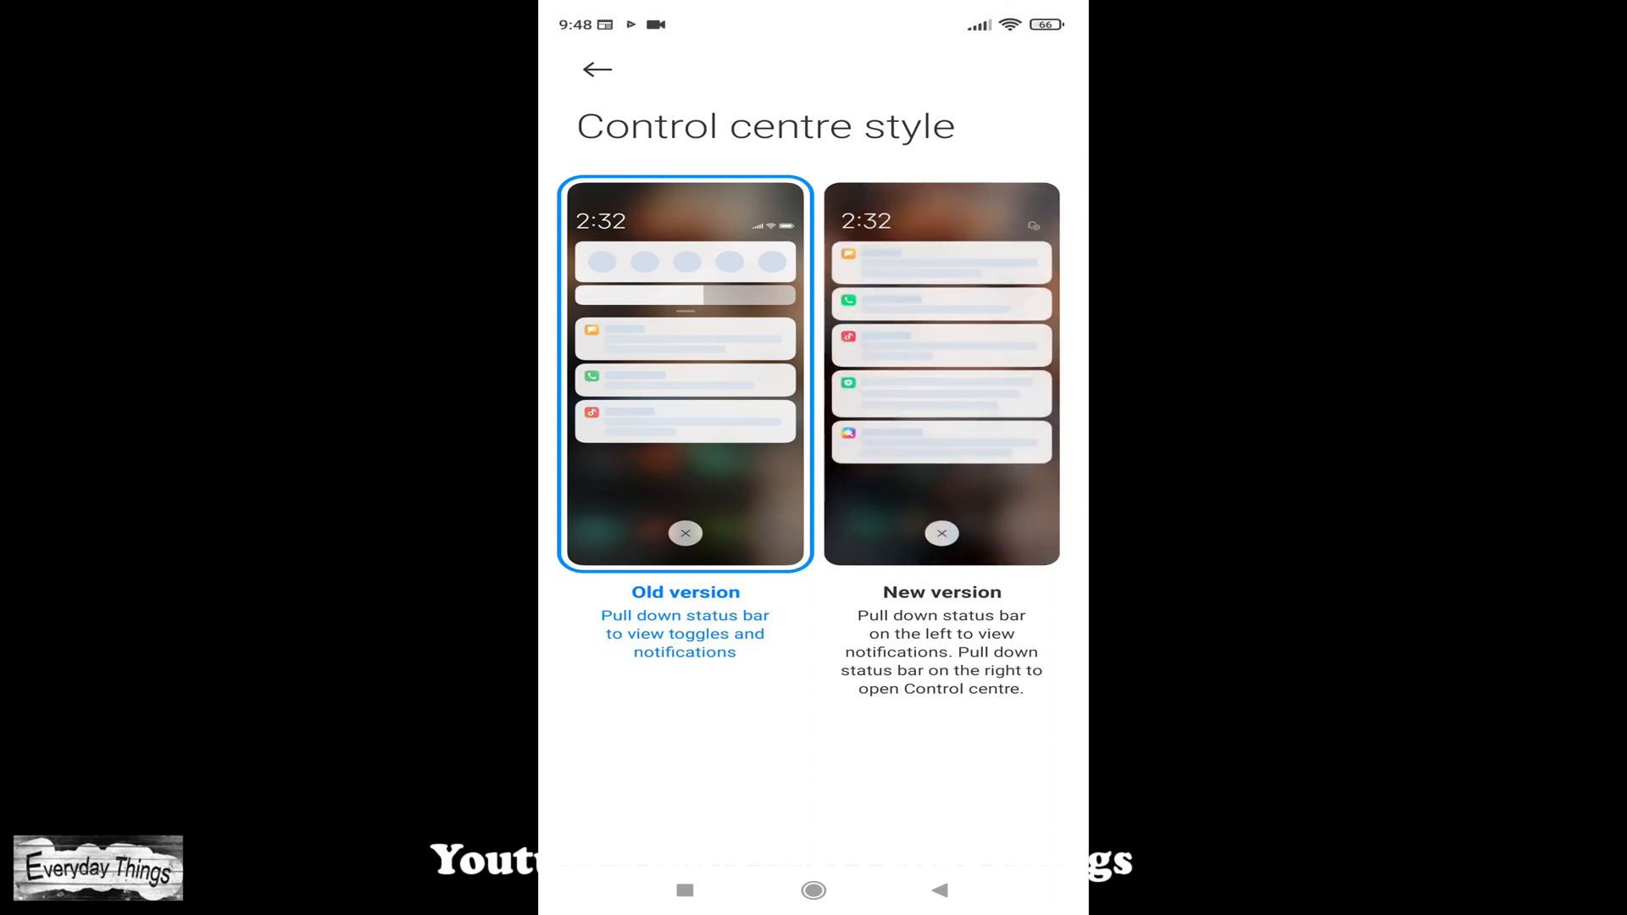
Step: Select the New version control centre style and return to Notifications & Control centre
{"action": "left_click", "coordinate": [941, 373]}
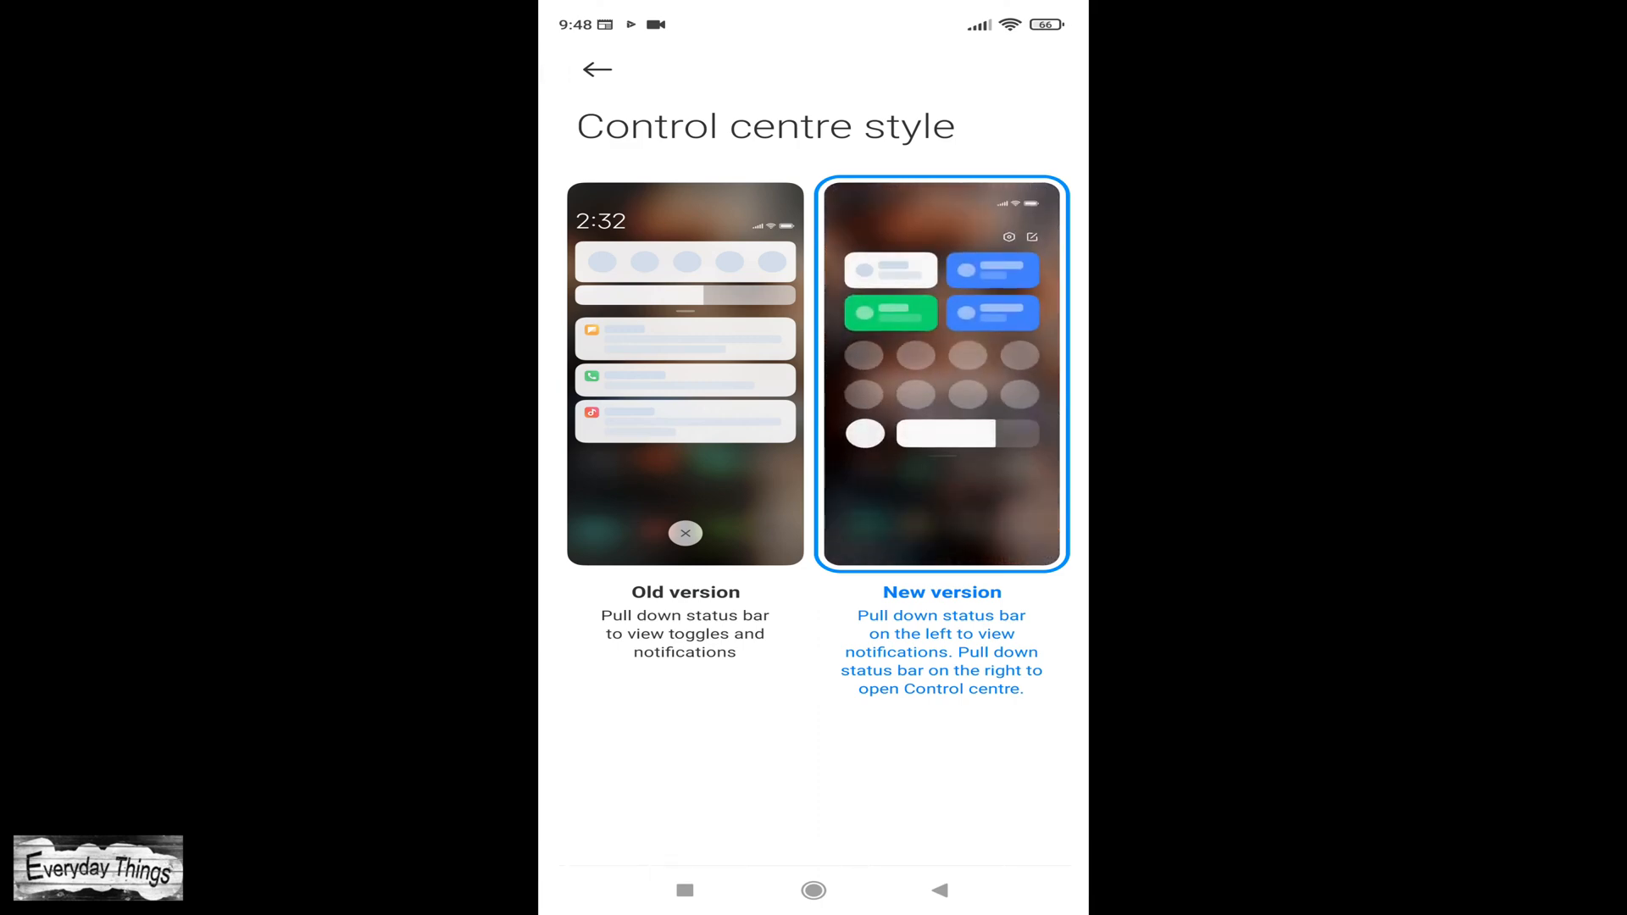
{"action": "left_click", "coordinate": [597, 69]}
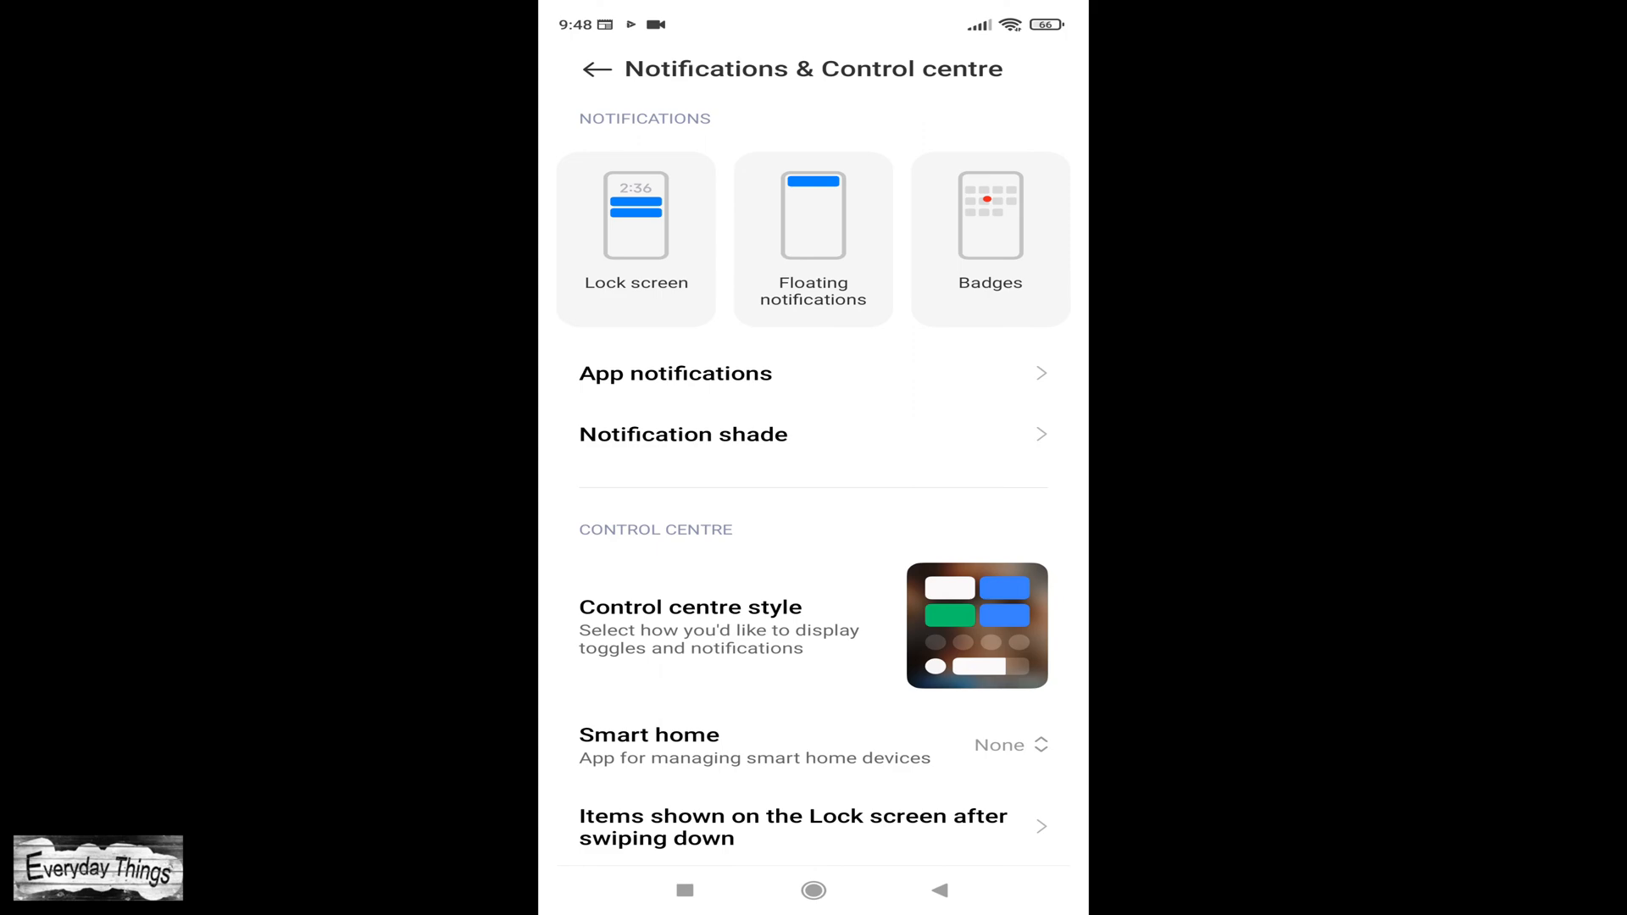
Step: Try the new shade from home, then reopen Settings on Control centre style
{"action": "left_click", "coordinate": [592, 68]}
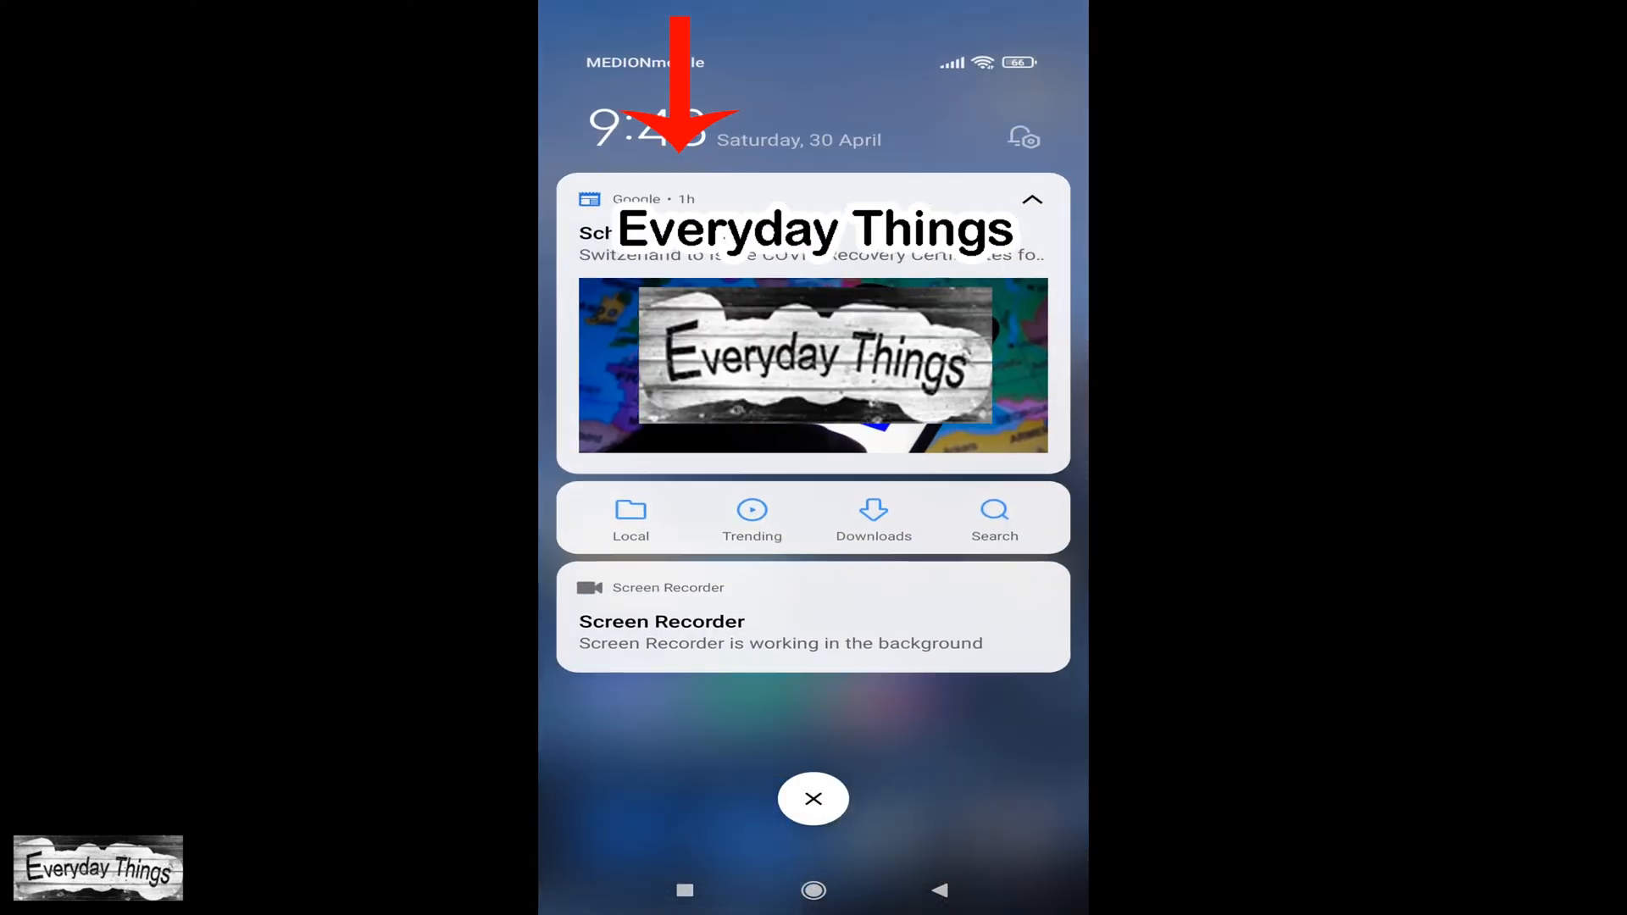
{"action": "scroll", "scroll_direction": "down", "scroll_amount": 3}
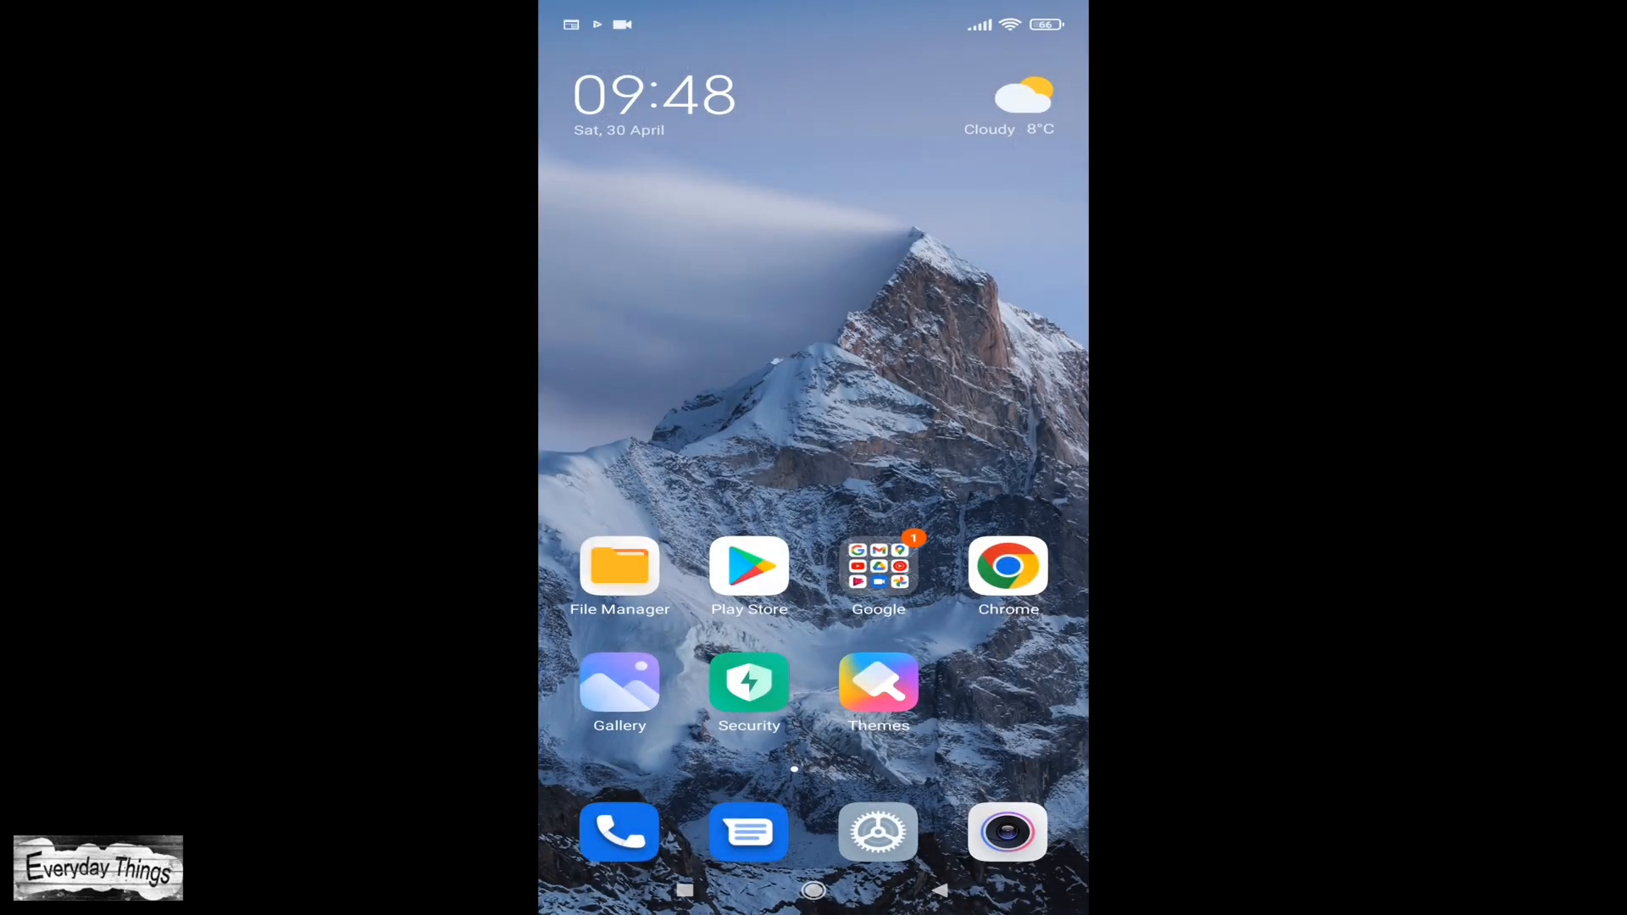
{"action": "left_click", "coordinate": [878, 830]}
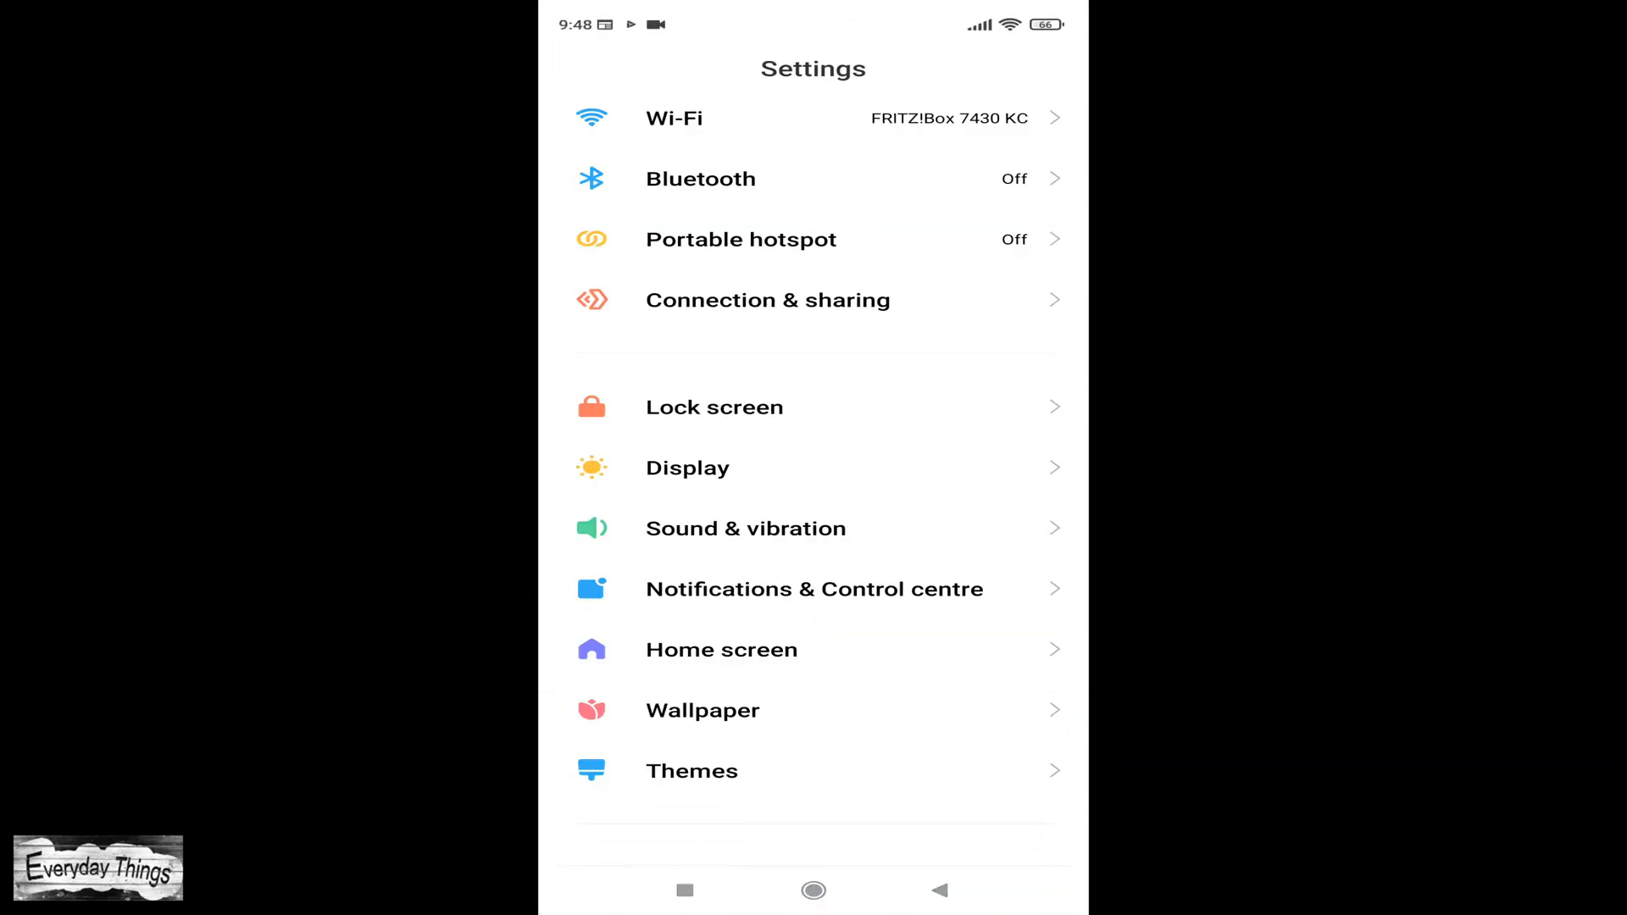
{"action": "left_click", "coordinate": [814, 588]}
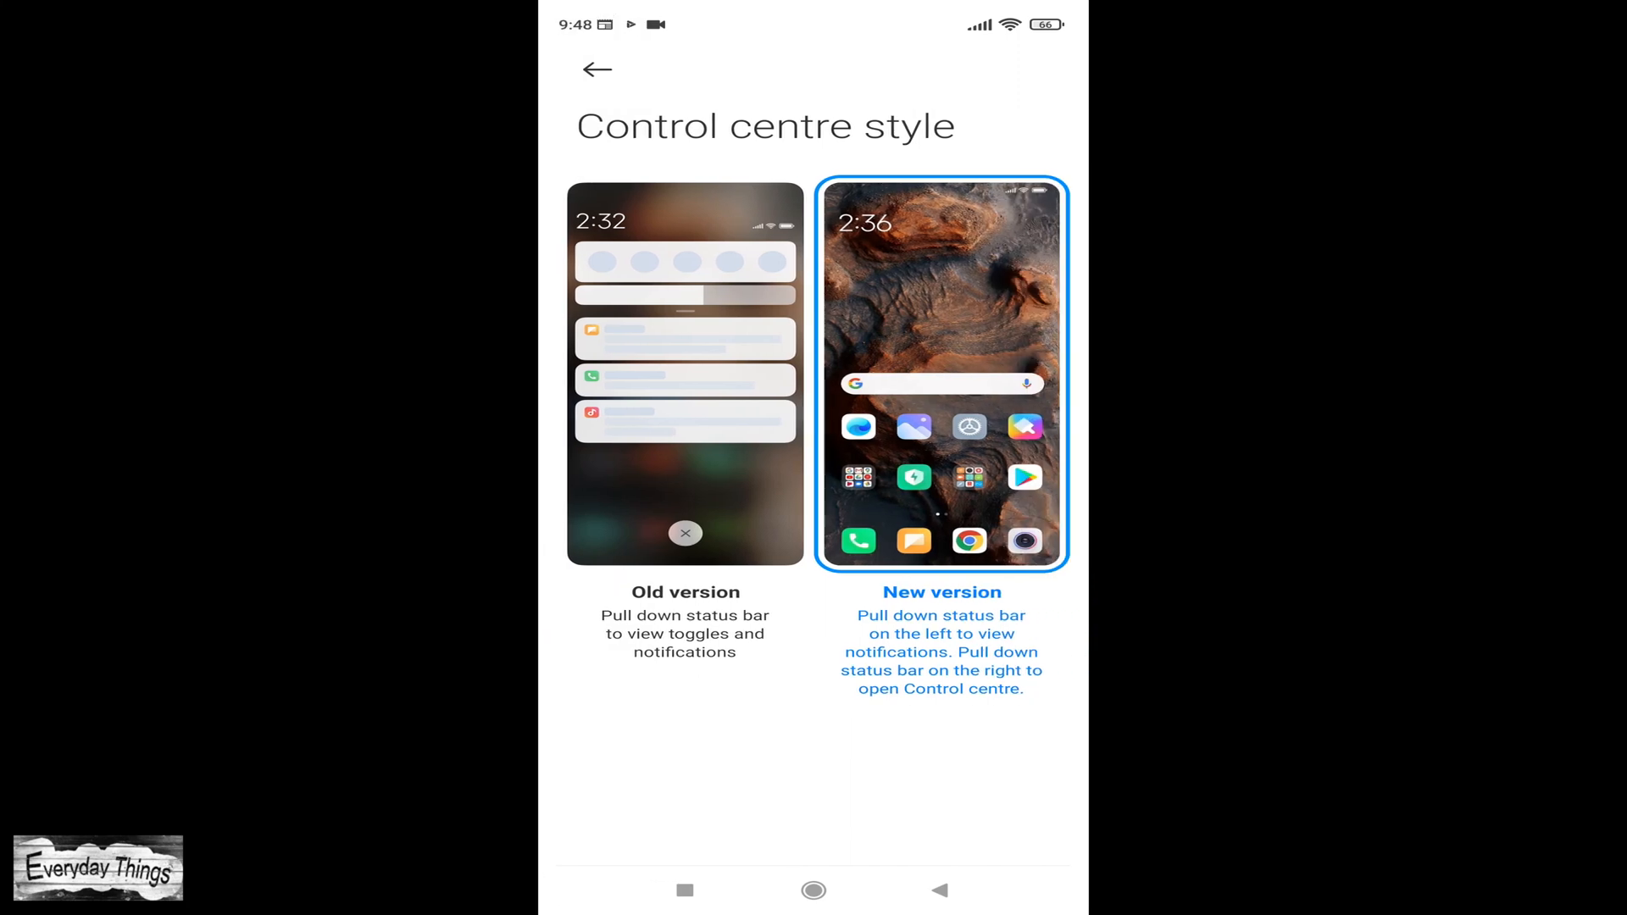